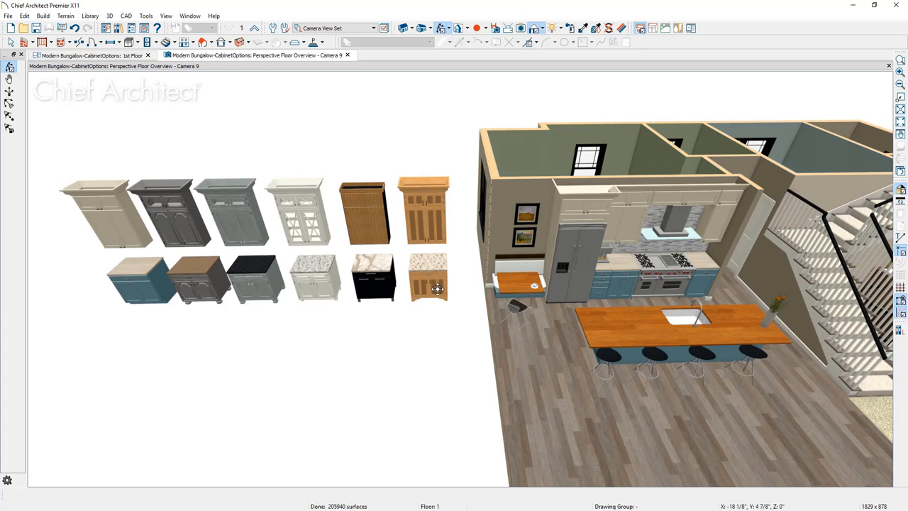
Step: Make the oak, marble-topped sample base cabinet the default for all base cabinets
click(428, 277)
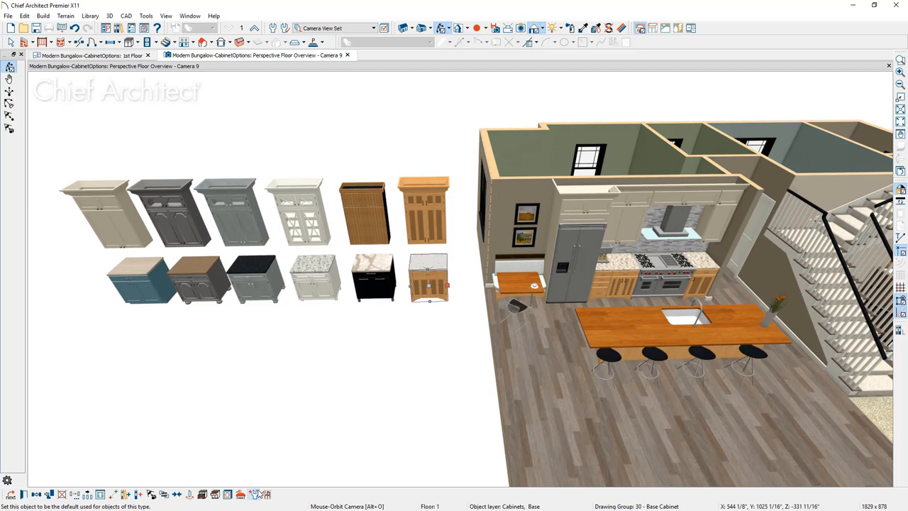
click(441, 229)
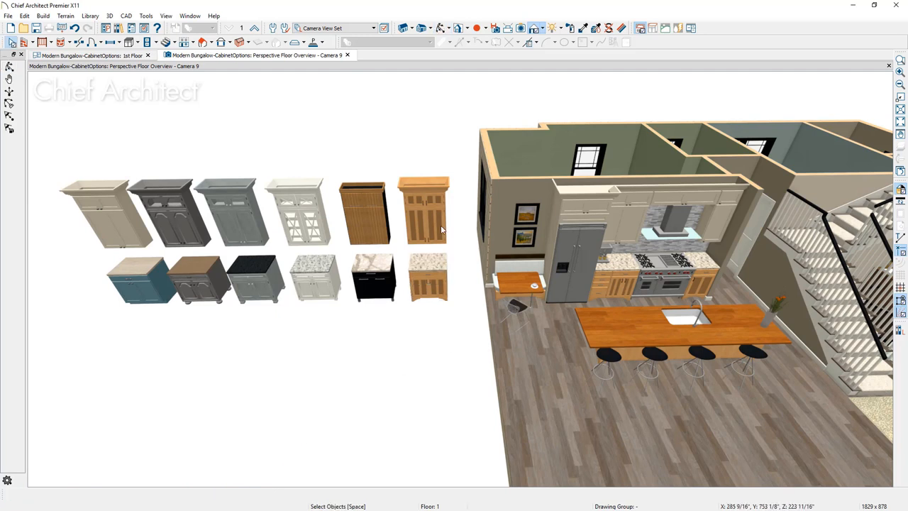
Step: Make the tall oak wall cabinet the default and pick up black to paint framing
click(426, 213)
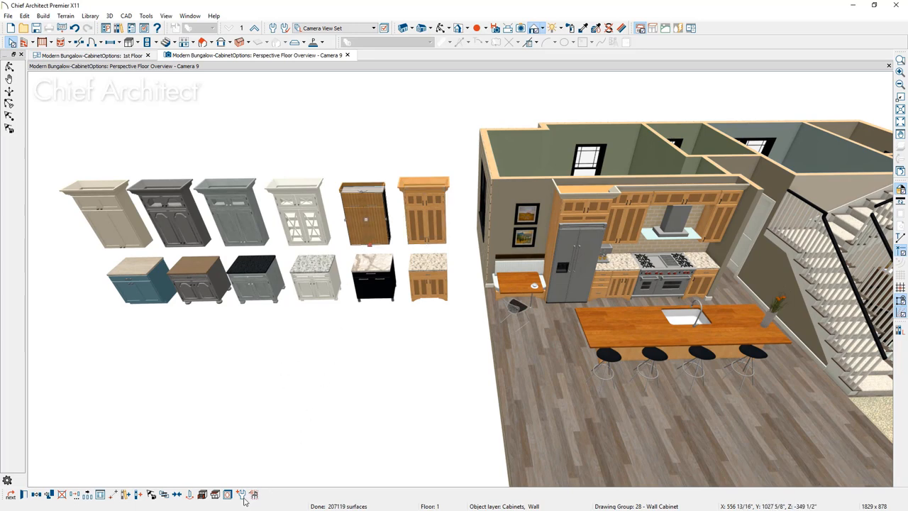
click(241, 494)
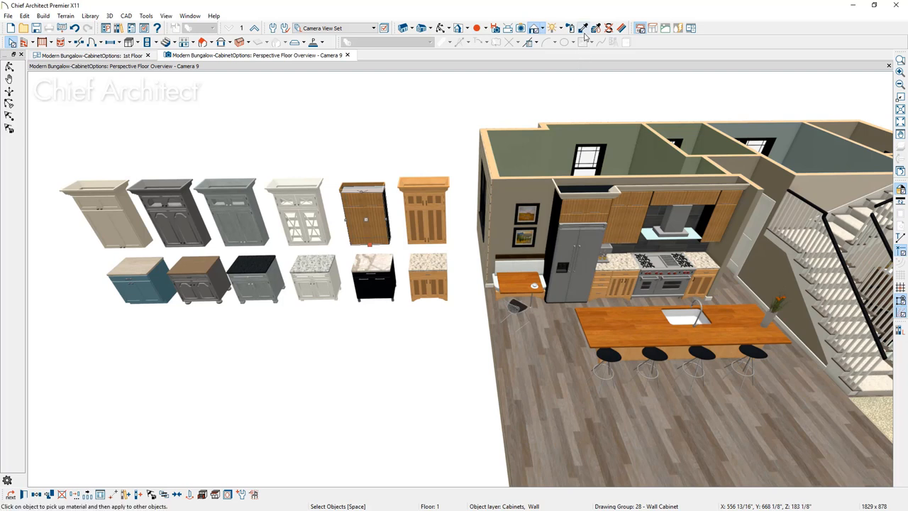
click(584, 27)
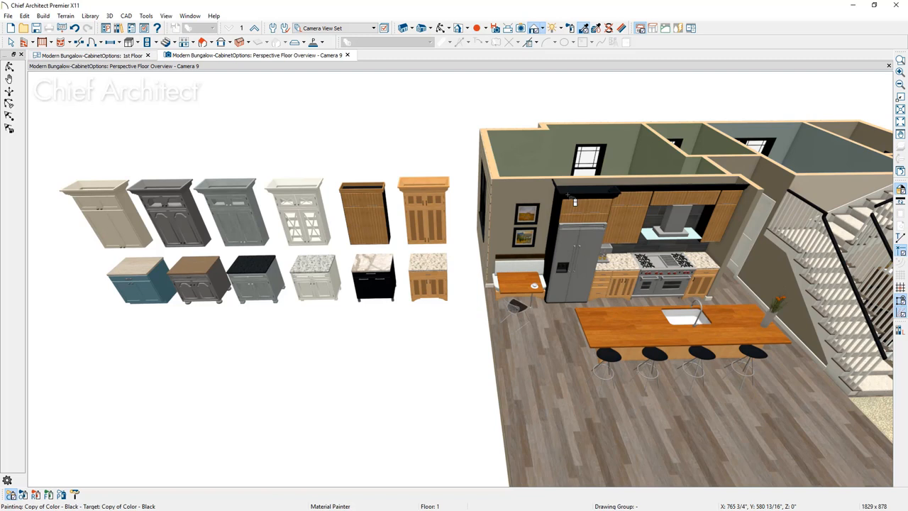
click(316, 276)
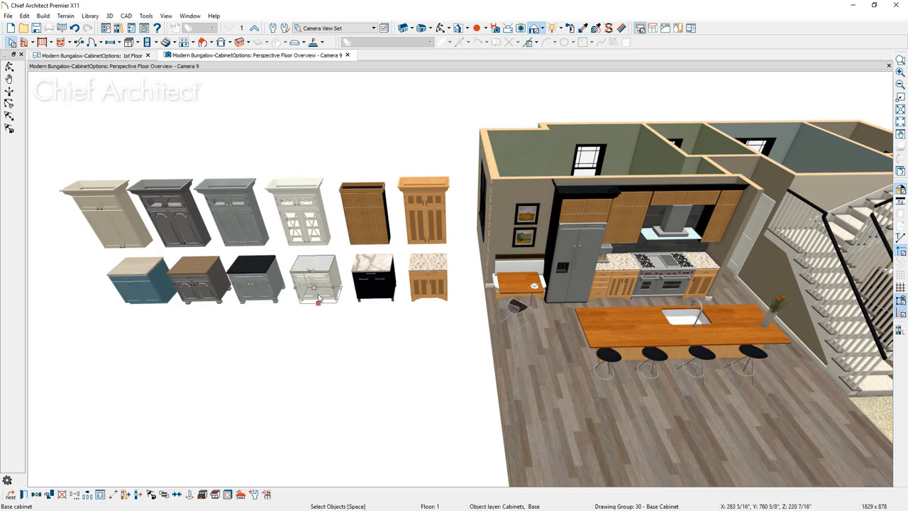
mouse_move(266, 505)
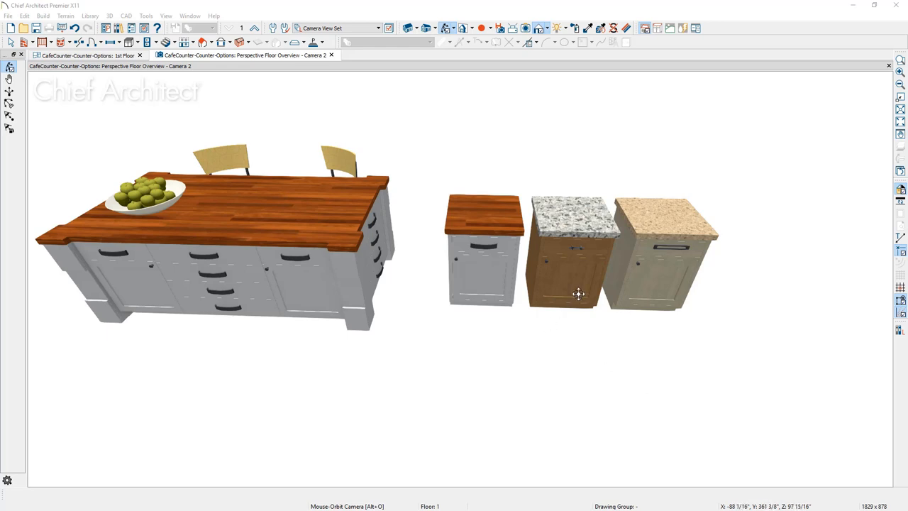
Step: Set the cream cabinet with tan speckled countertop as the default base cabinet
click(570, 274)
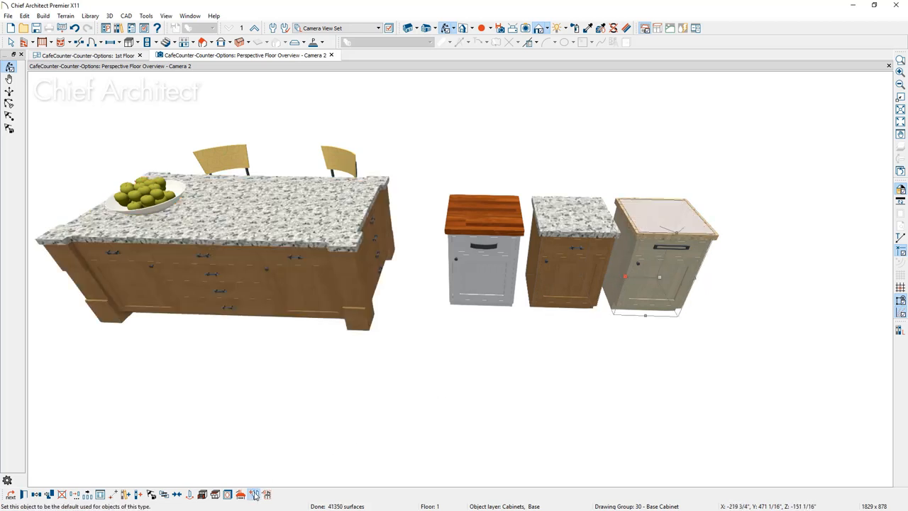
click(254, 494)
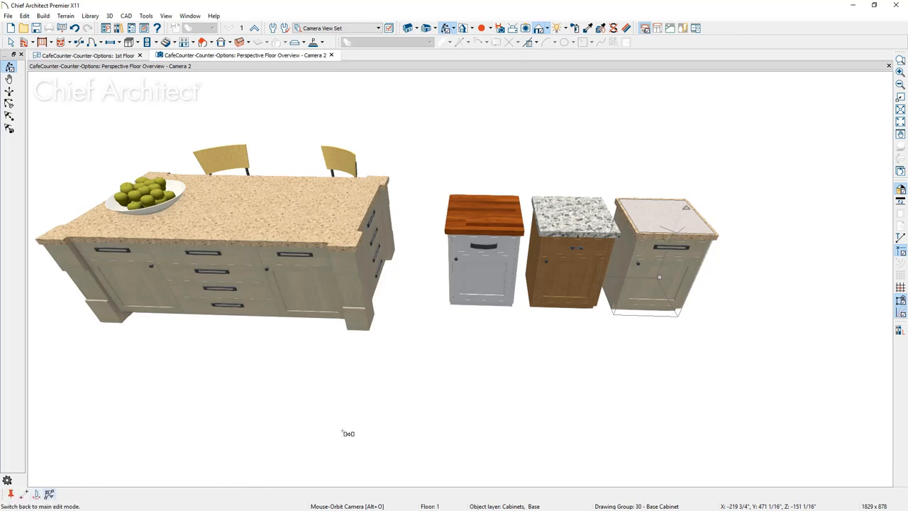
mouse_move(664, 277)
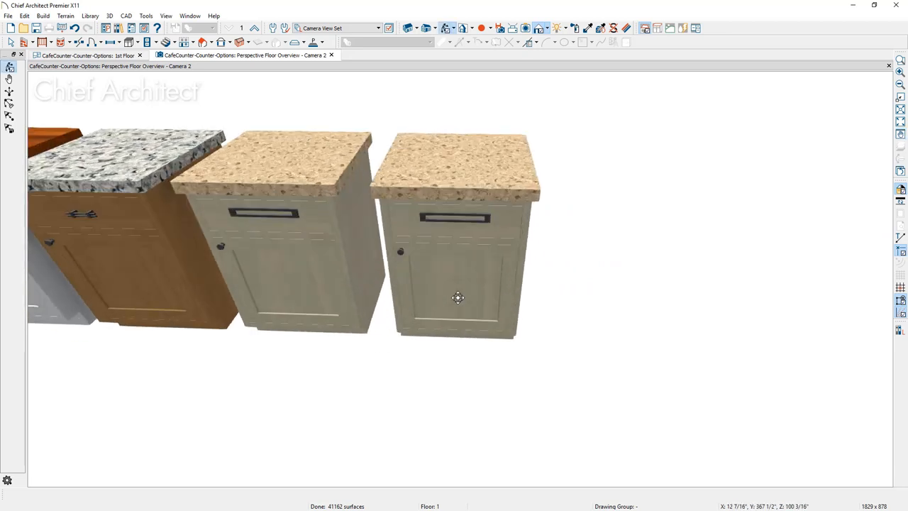
Step: Apply the Aristokraft Ayden door and Ayden drawer front to the cream cabinet
drag(458, 297, 208, 95)
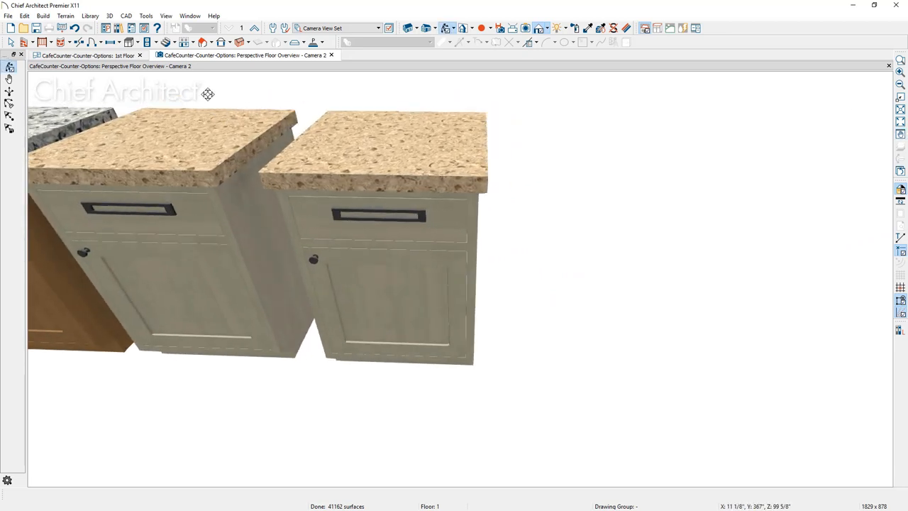
click(120, 28)
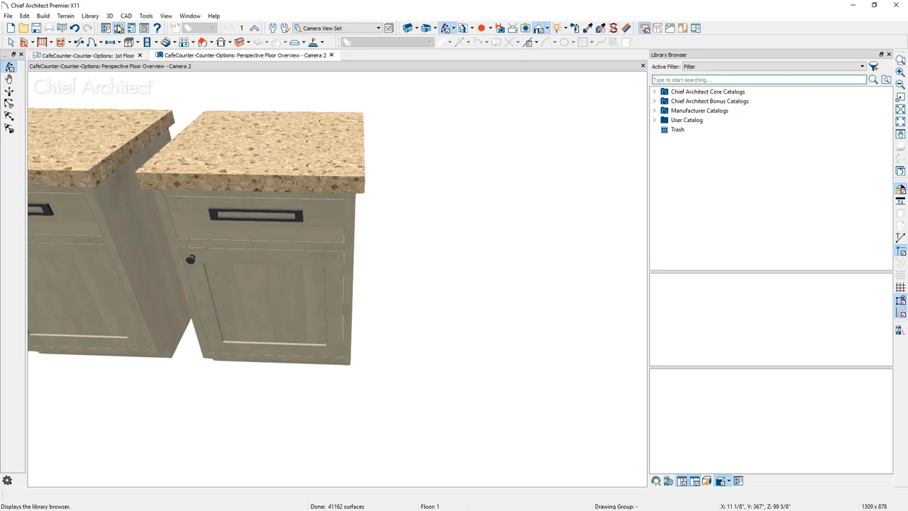
click(654, 110)
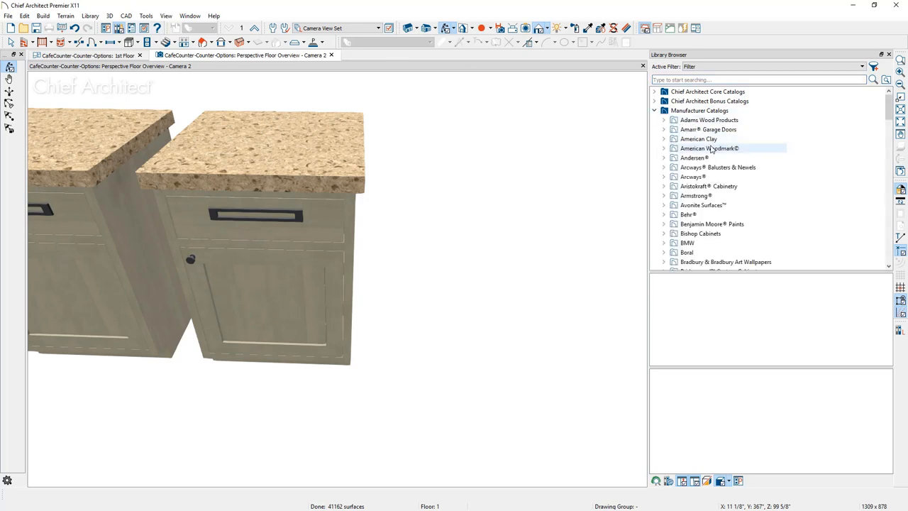
click(708, 186)
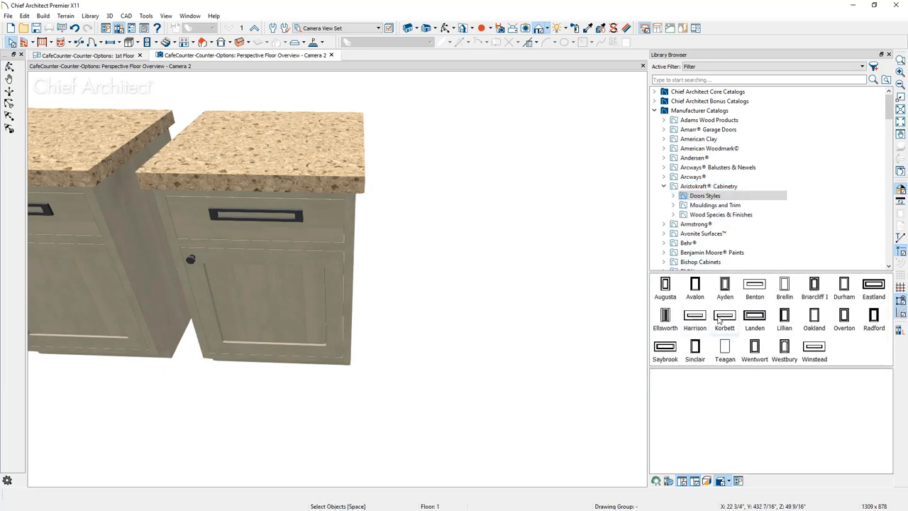
click(724, 287)
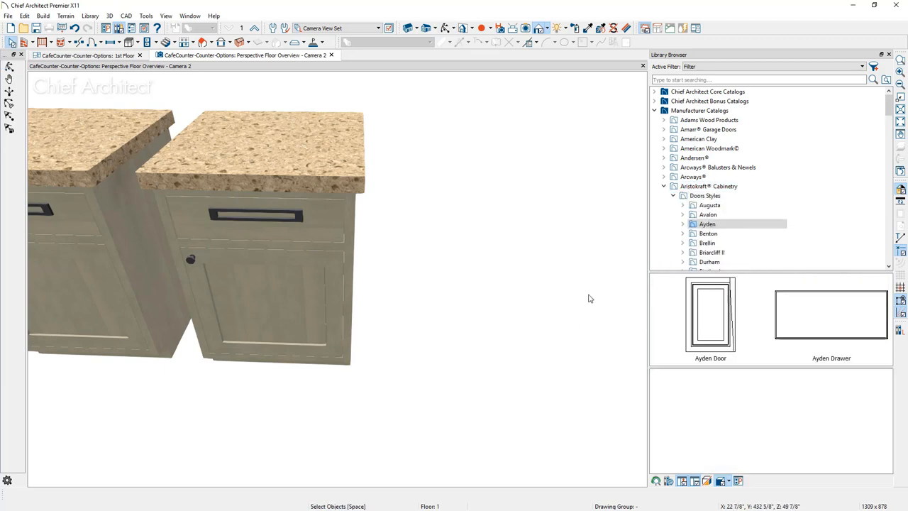
click(710, 315)
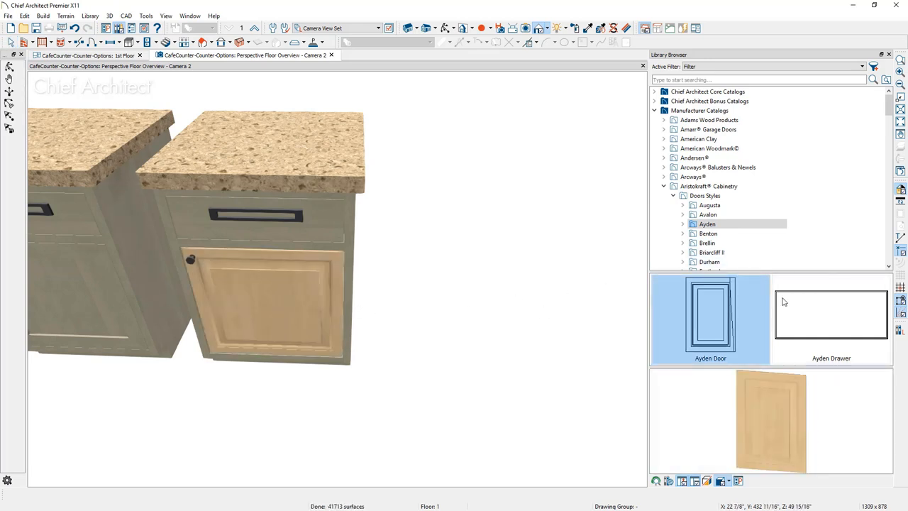
click(831, 315)
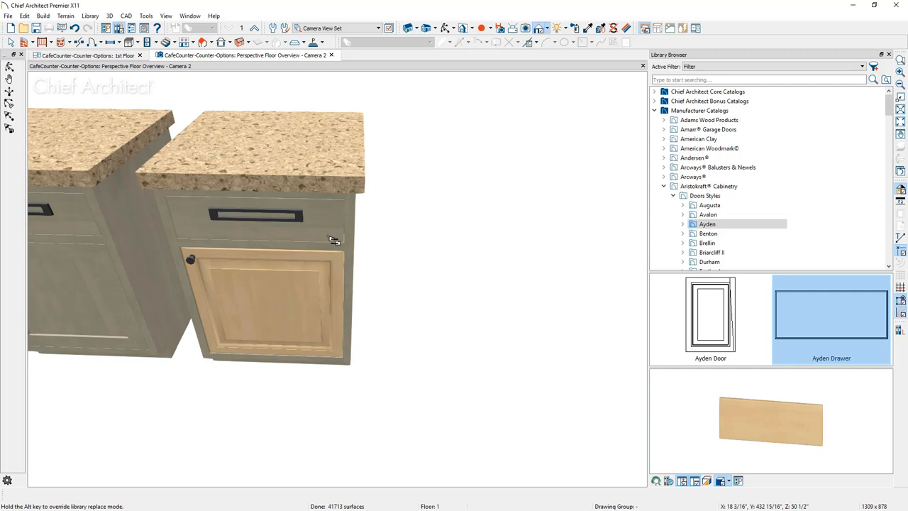
click(329, 234)
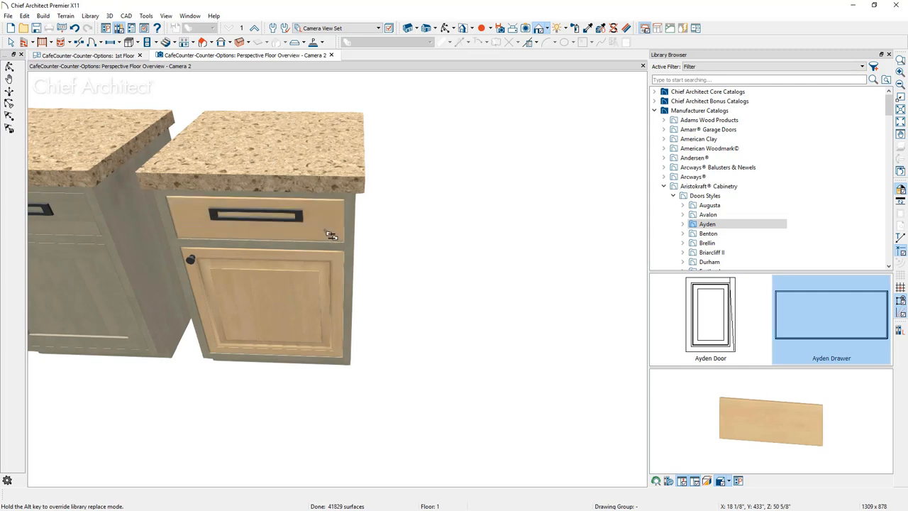
mouse_move(484, 217)
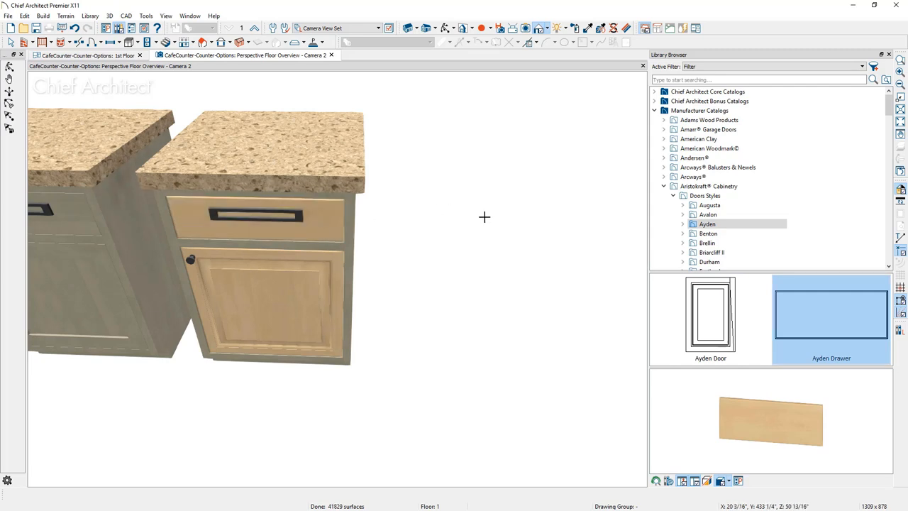
mouse_move(513, 209)
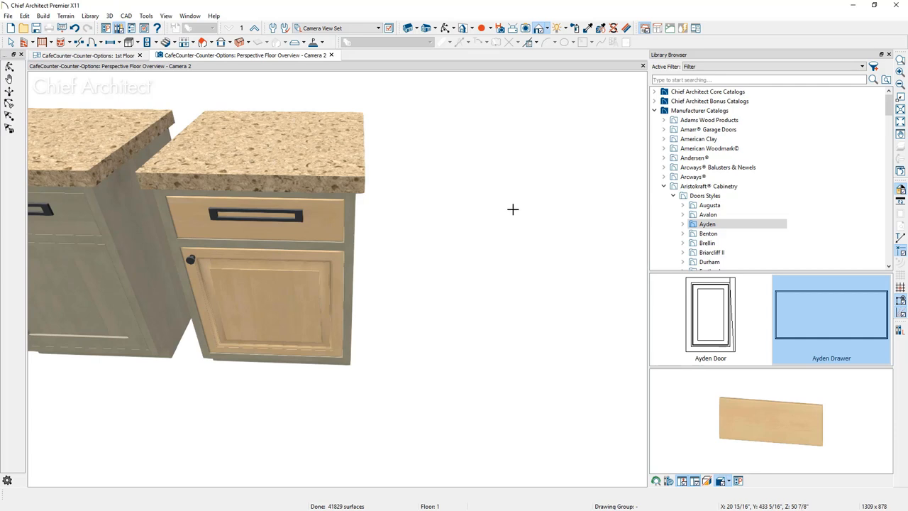
Step: Paint the cabinet's door, drawer front and box with the Natural oak finish
scroll(down, 3)
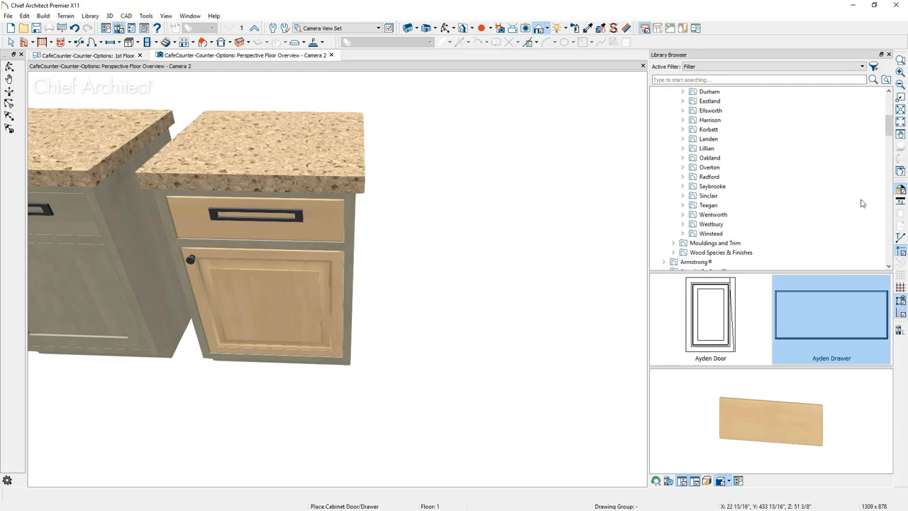
click(720, 253)
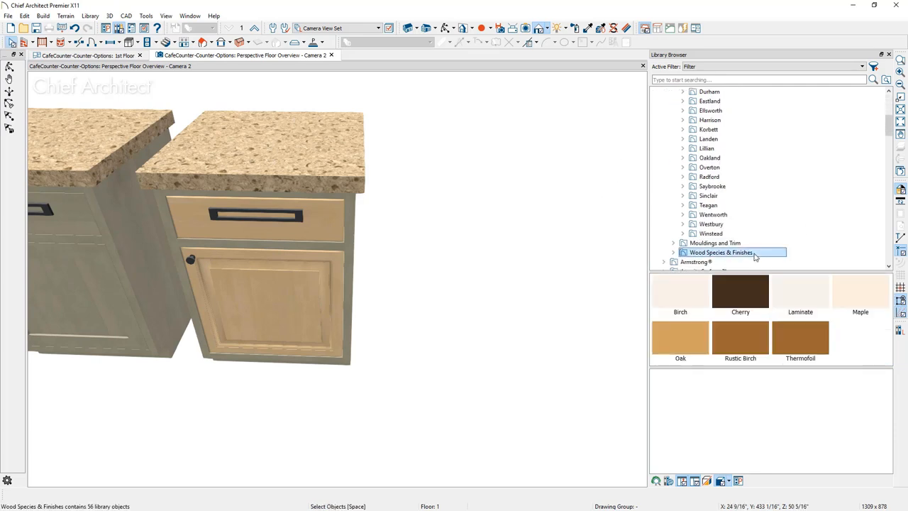
click(680, 337)
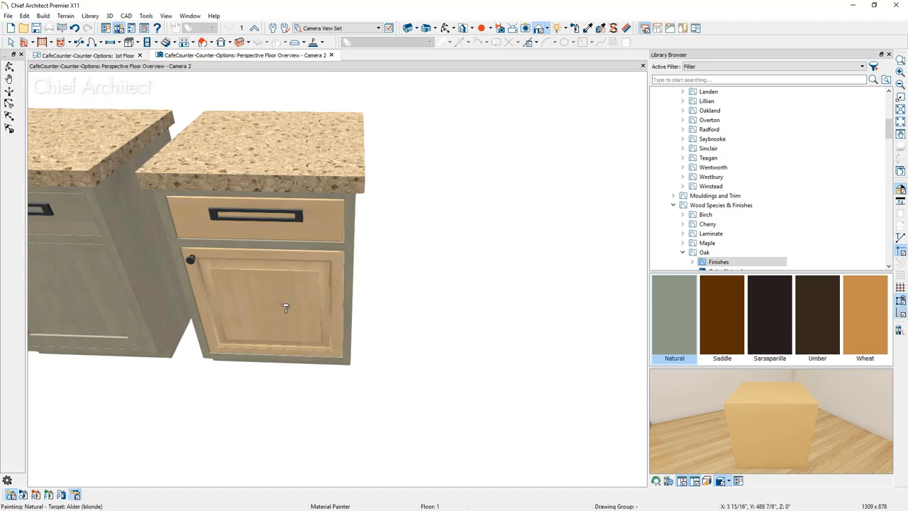
click(286, 306)
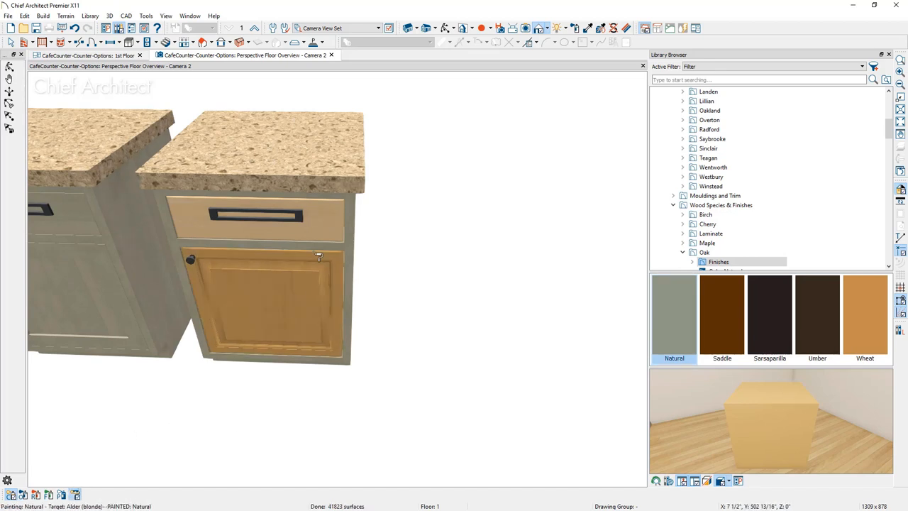
click(587, 27)
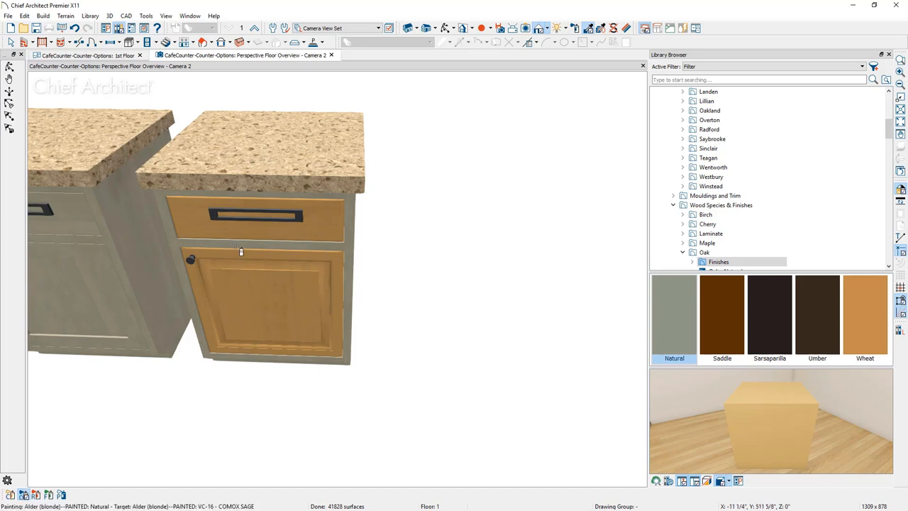
click(242, 250)
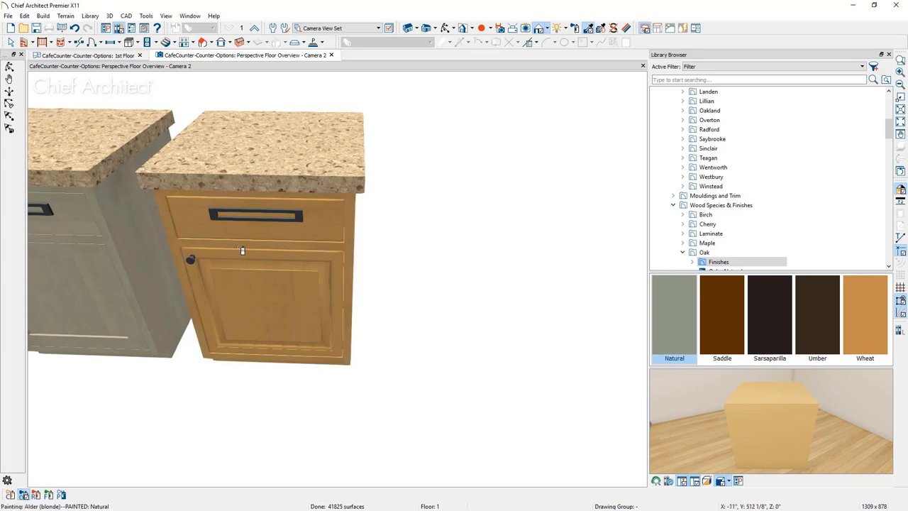
mouse_move(772, 127)
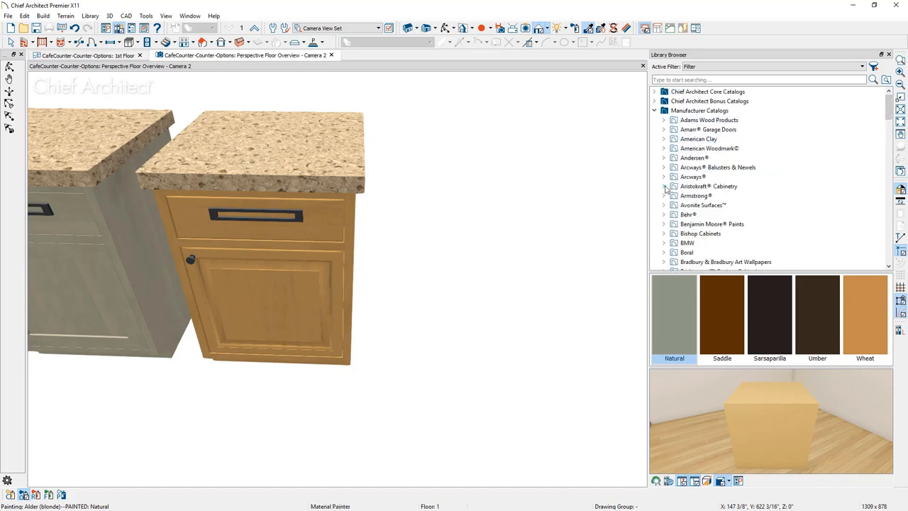
Step: Replace the drawer and door hardware with black Bungalow pulls from Cabinet Hardware
scroll(down, 3)
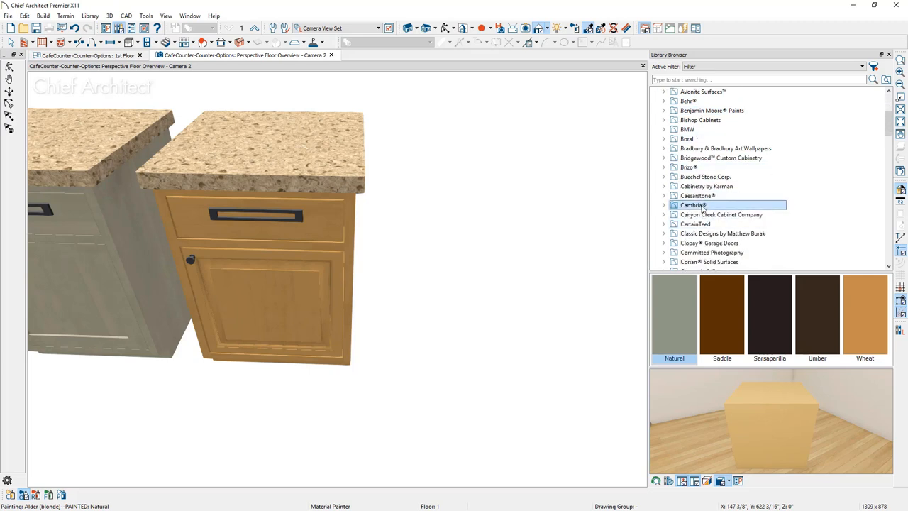
click(693, 205)
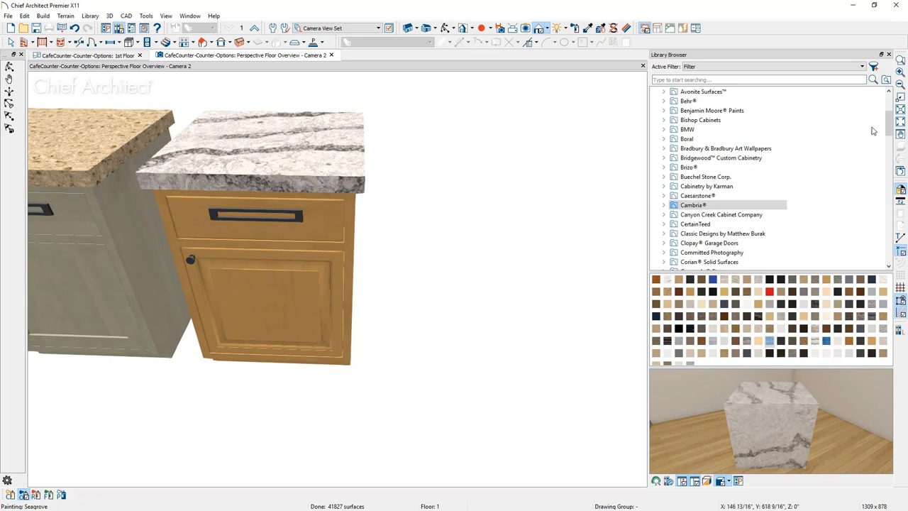
scroll(up, 3)
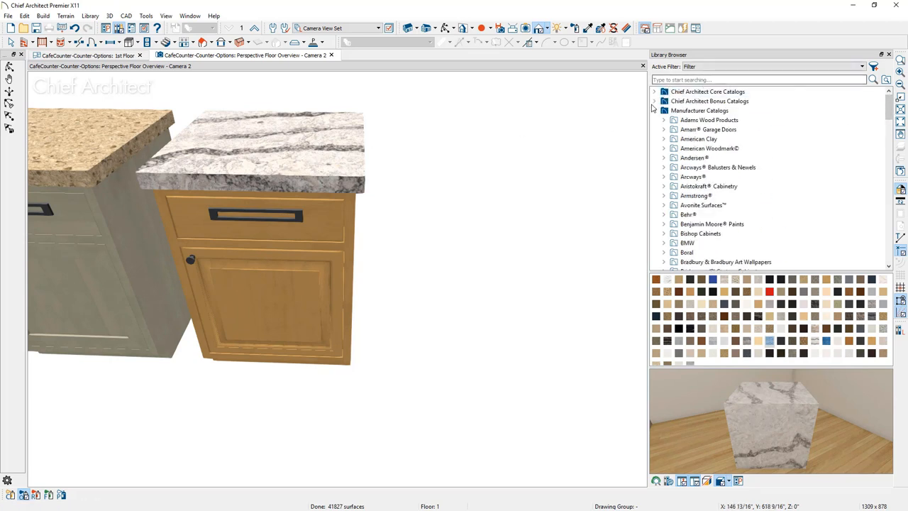
click(654, 101)
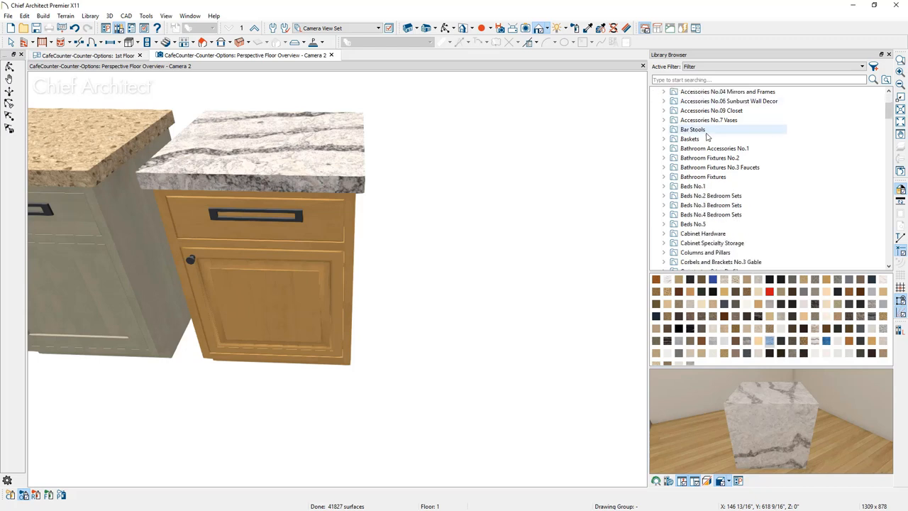
scroll(down, 3)
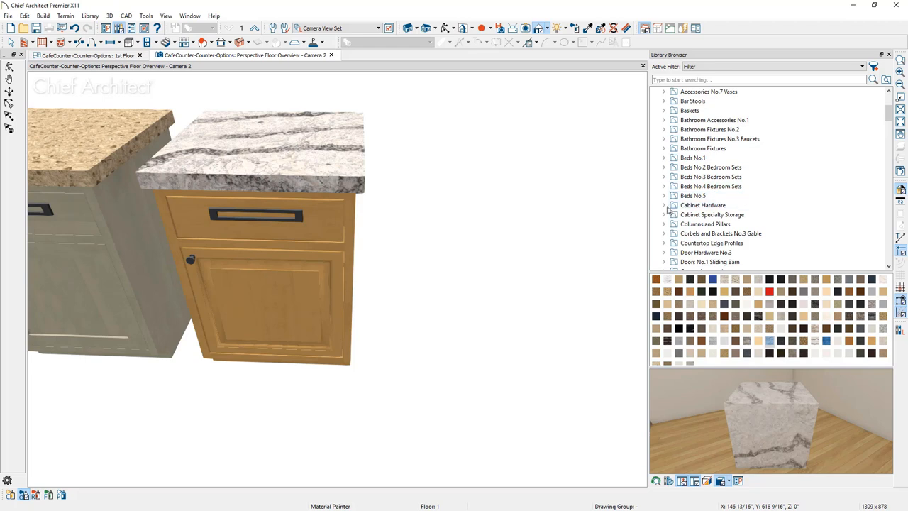
click(663, 205)
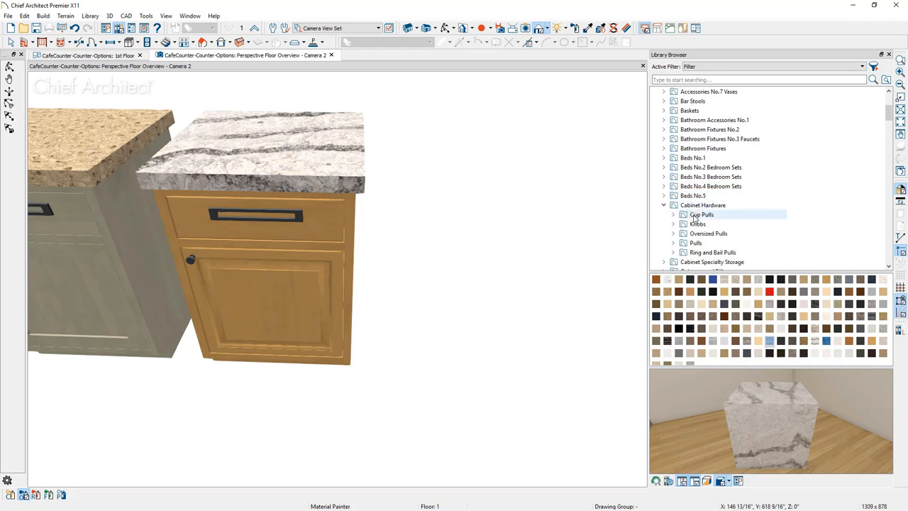
click(695, 243)
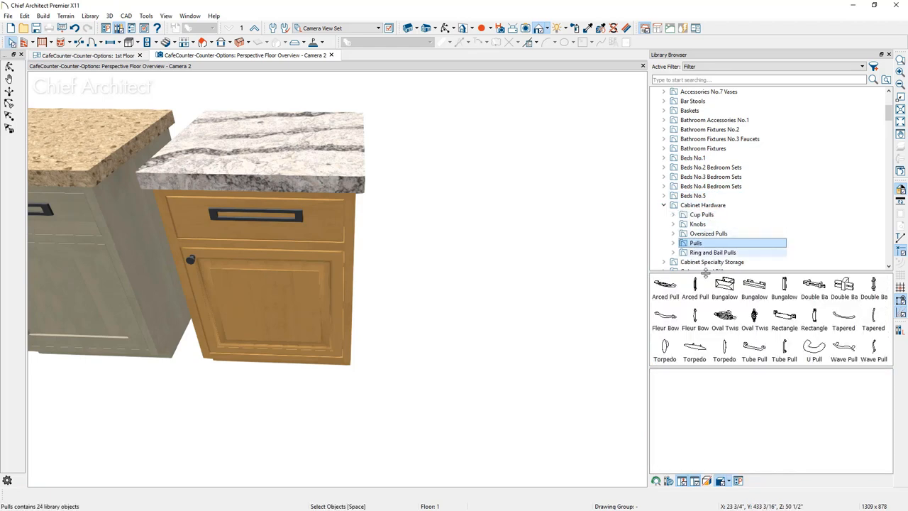
click(755, 287)
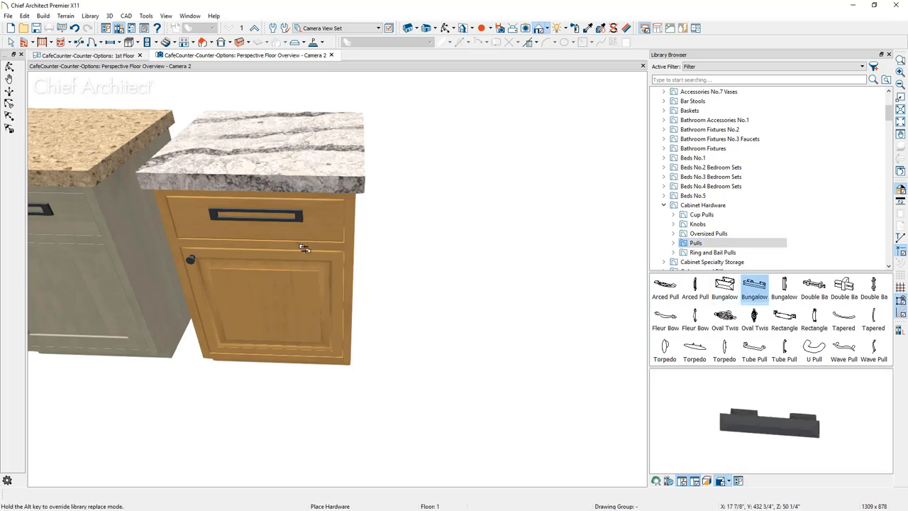
click(256, 224)
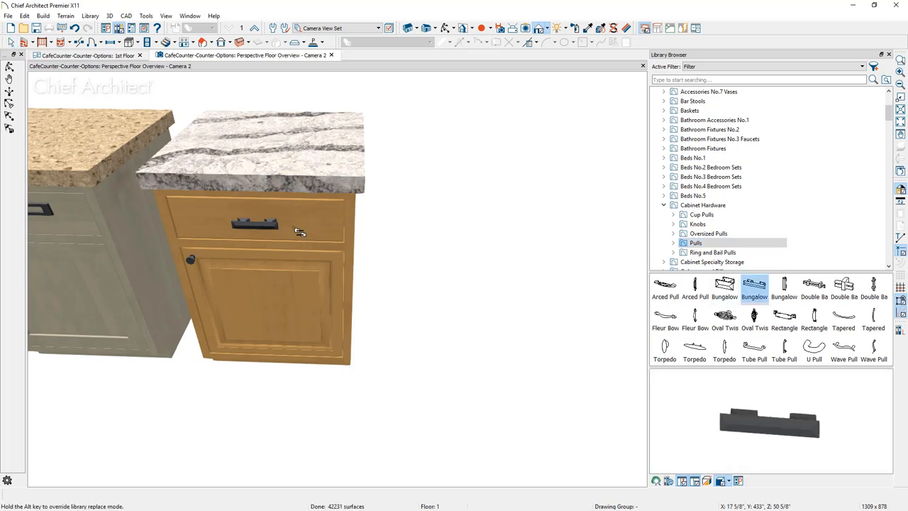
click(783, 288)
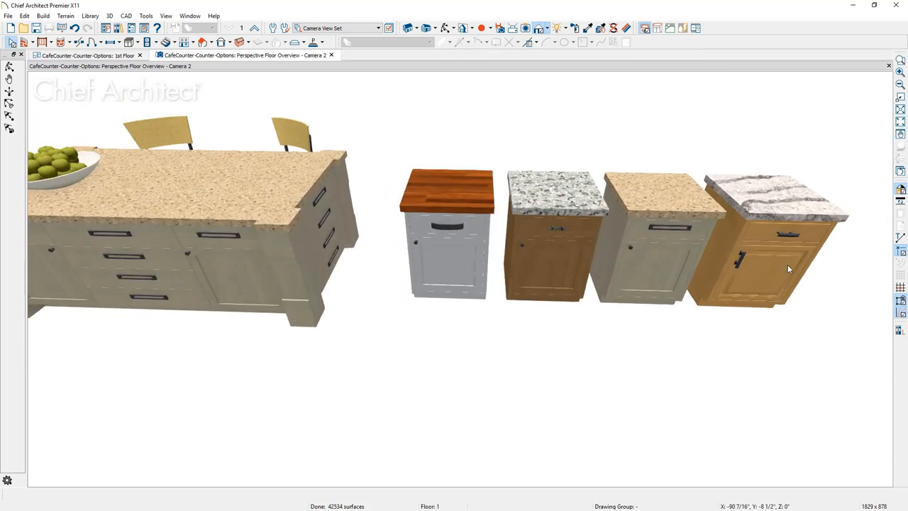
Step: Make the oak, marble-topped sample cabinet the default so the island cabinets match
click(773, 268)
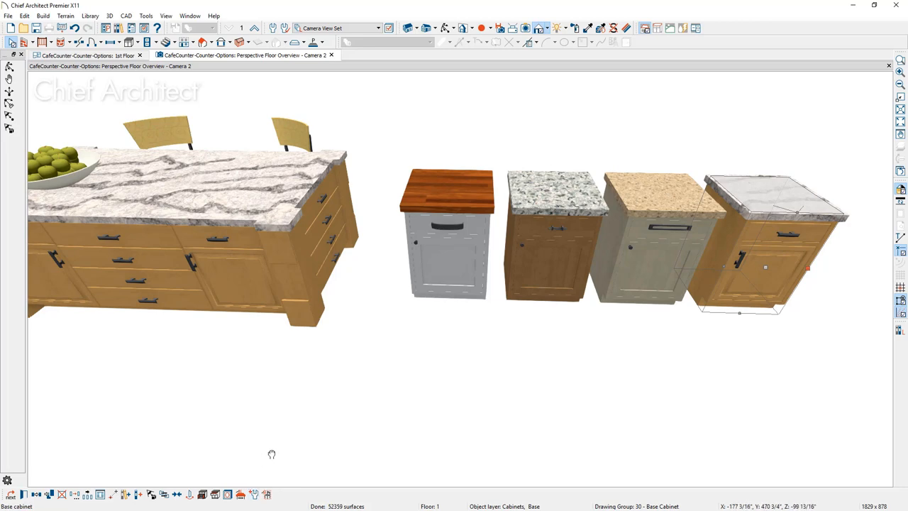
drag(271, 454, 386, 460)
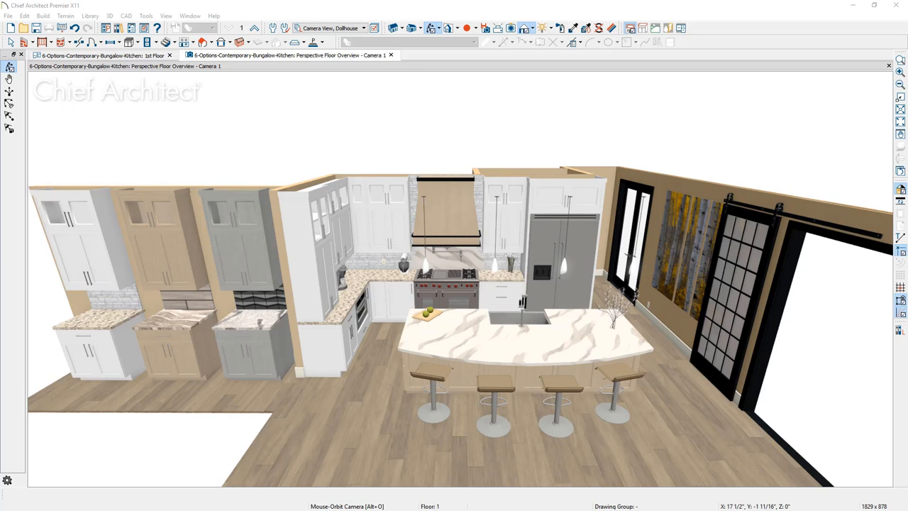
mouse_move(692, 119)
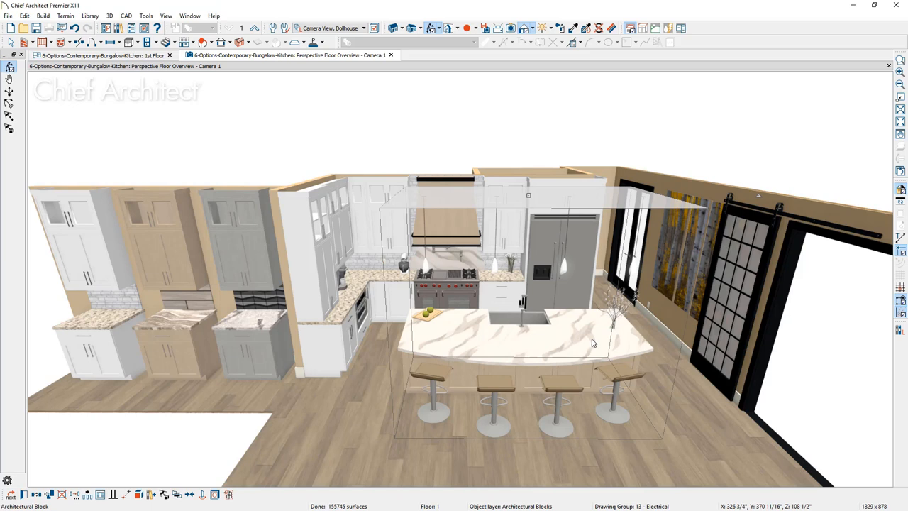
mouse_move(577, 351)
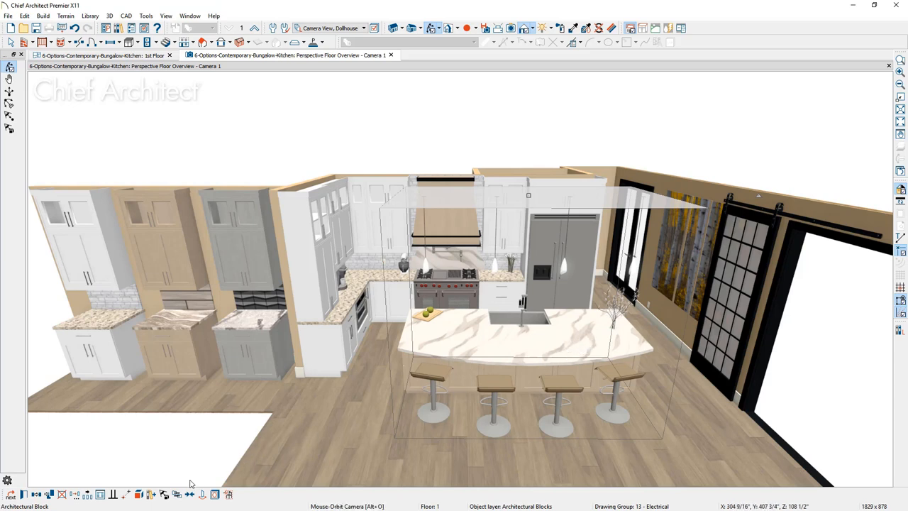
mouse_move(176, 495)
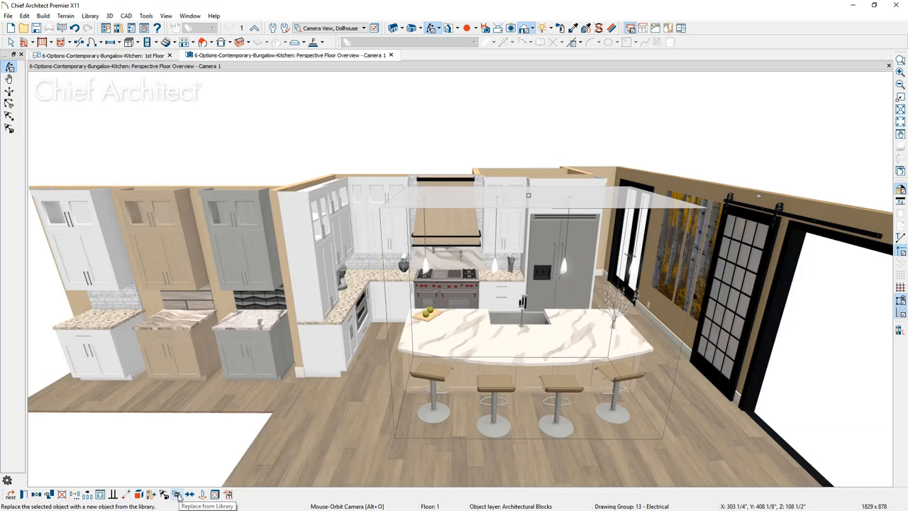
Step: Start Replace From Library on the selected island block
click(178, 495)
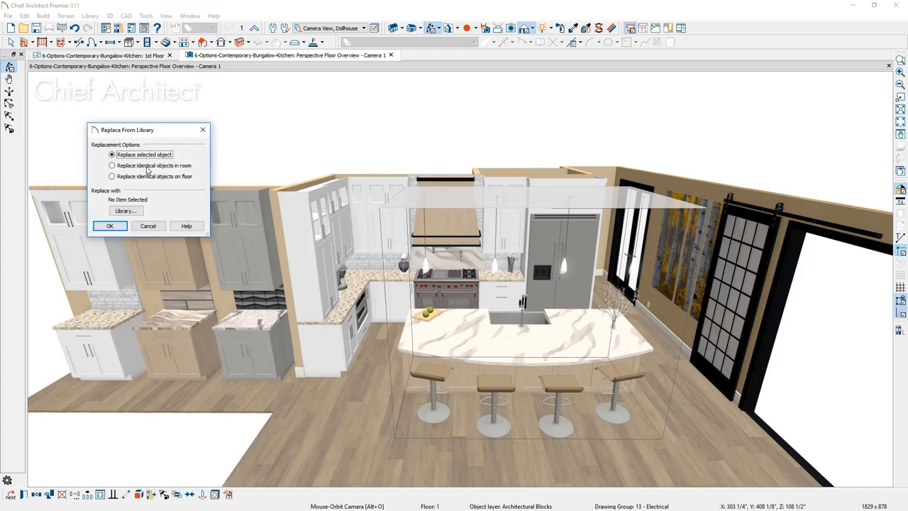
mouse_move(170, 208)
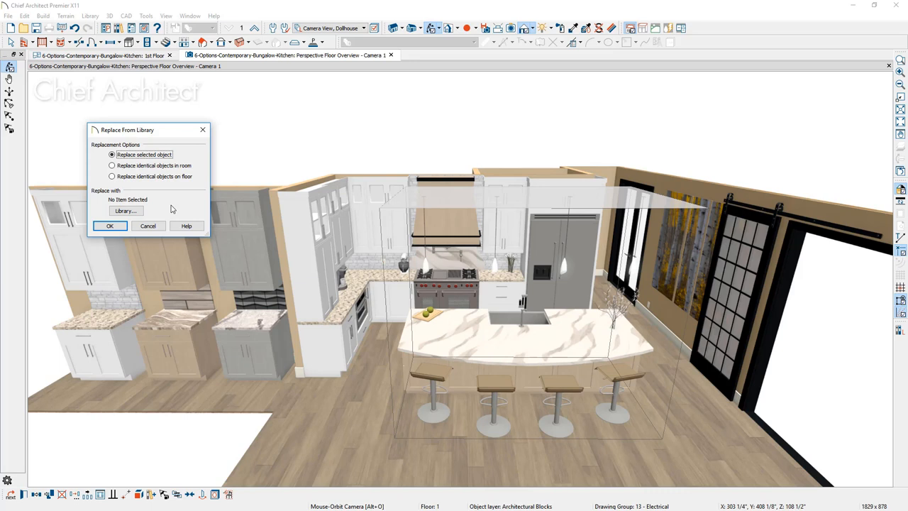
Step: Swap the curved island for Island GV, Option A from the library
click(126, 211)
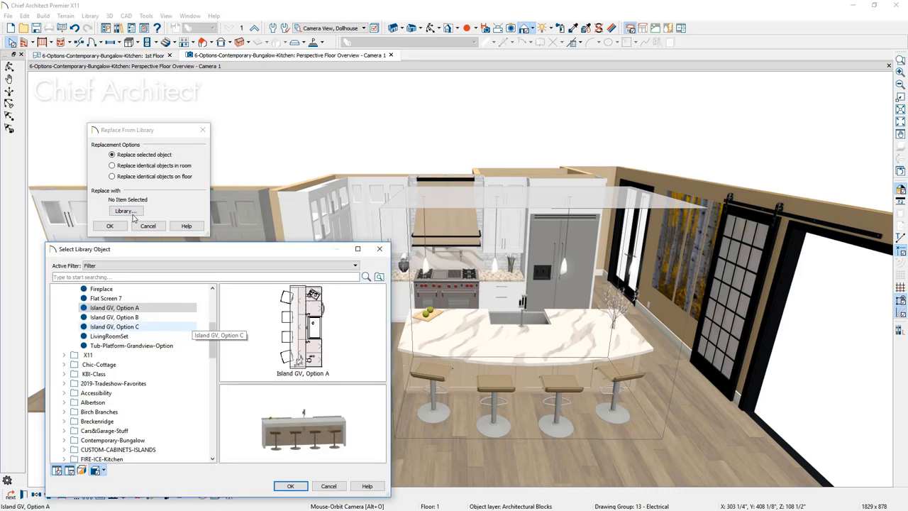
click(115, 307)
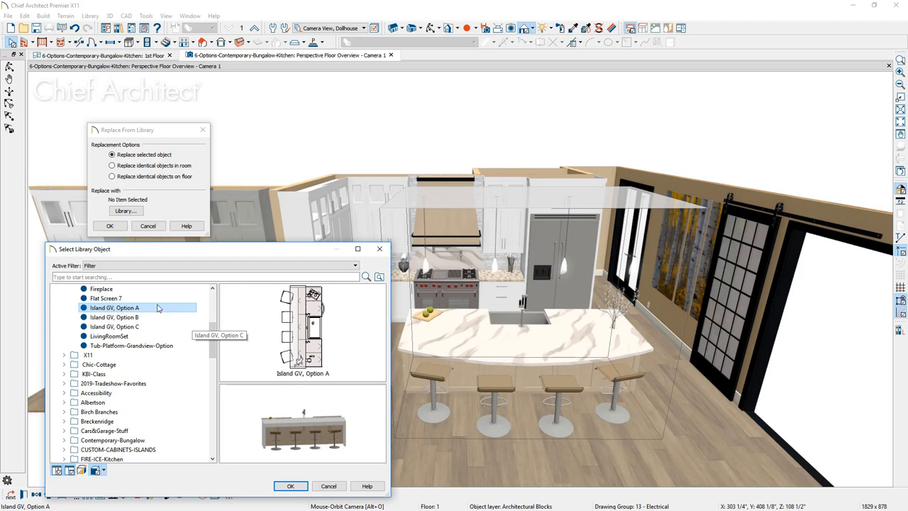
mouse_move(148, 311)
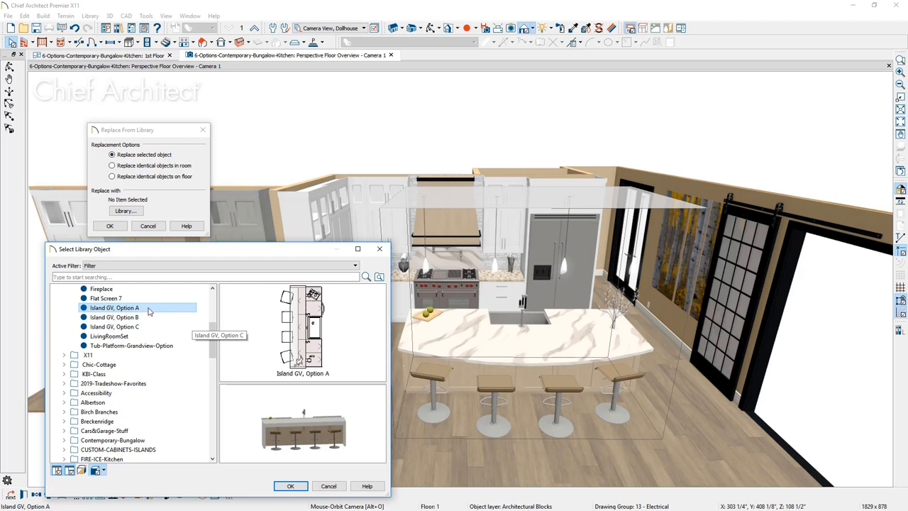
mouse_move(154, 317)
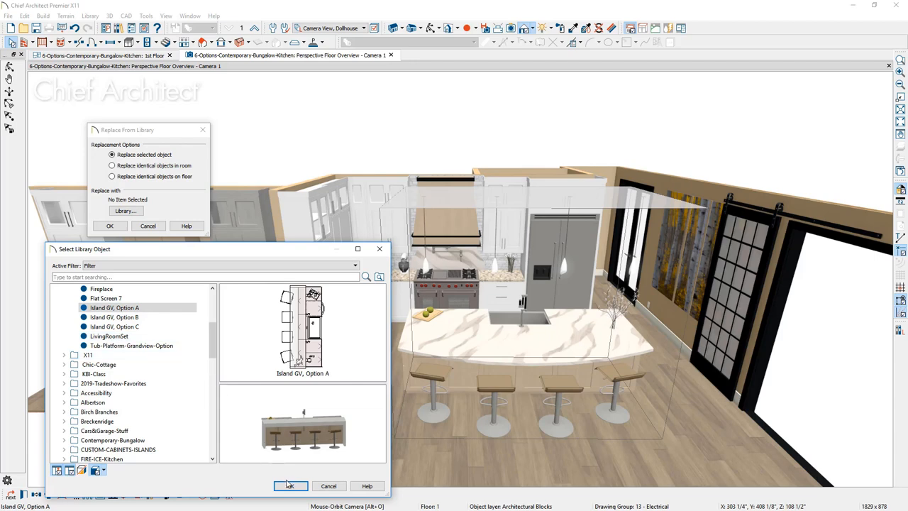
click(290, 486)
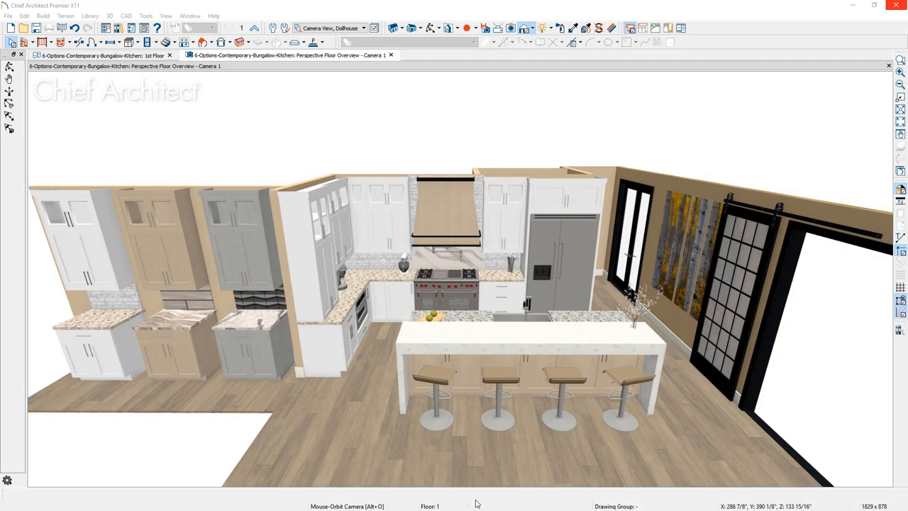
mouse_move(637, 19)
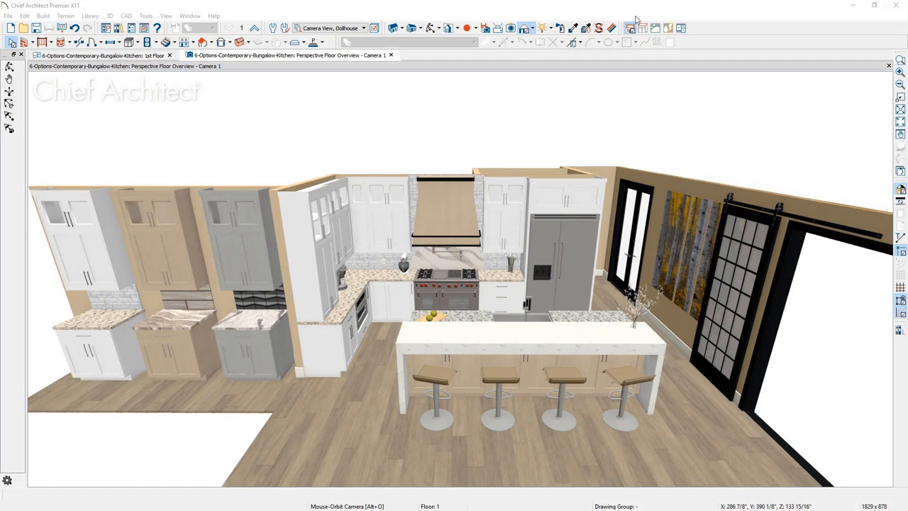
Step: Repaint the white cabinets with HC-167 amherst gray Light alder using global replace
click(573, 28)
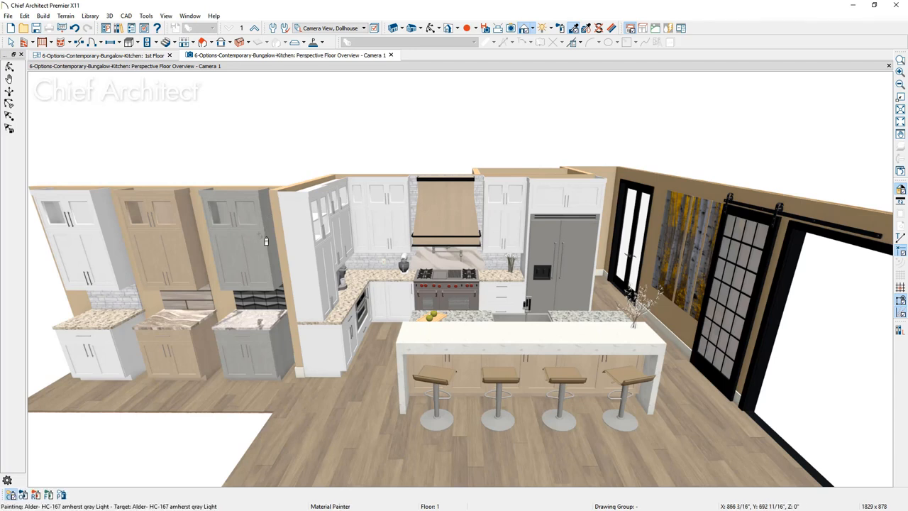
mouse_move(244, 265)
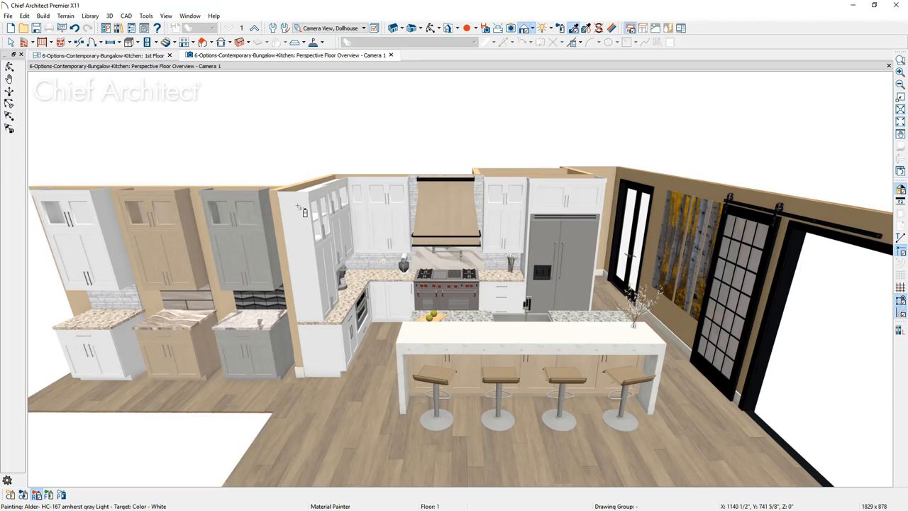
click(383, 205)
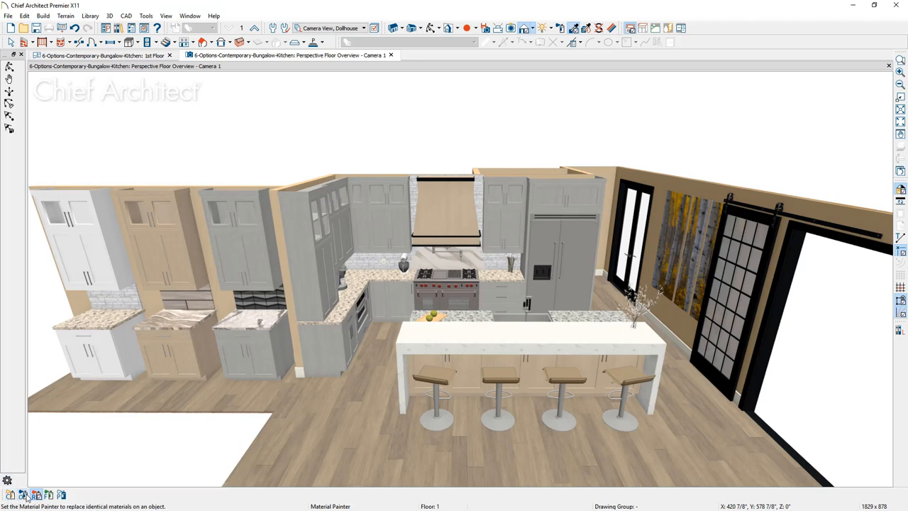
click(443, 213)
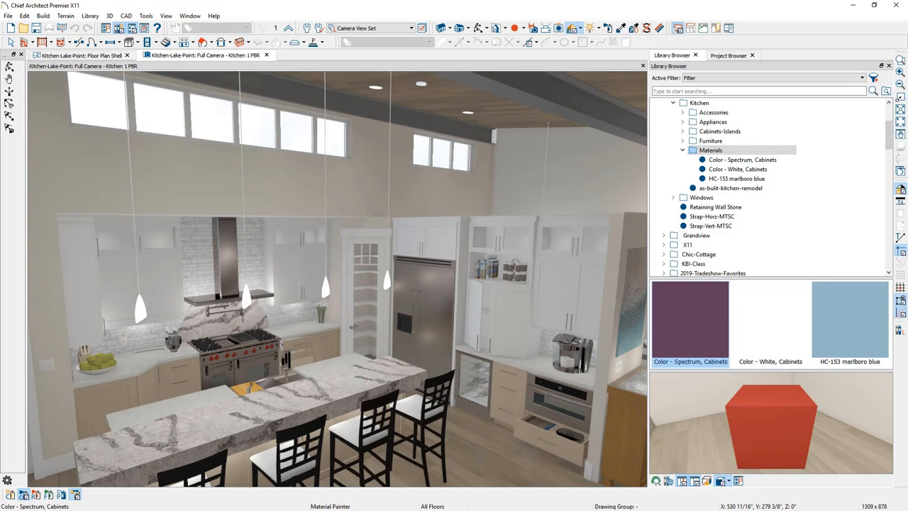
mouse_move(690, 319)
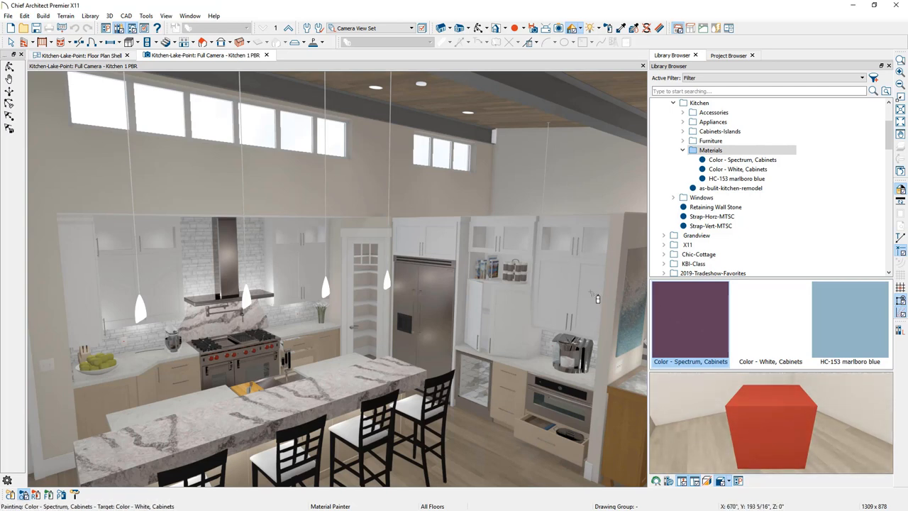
mouse_move(303, 390)
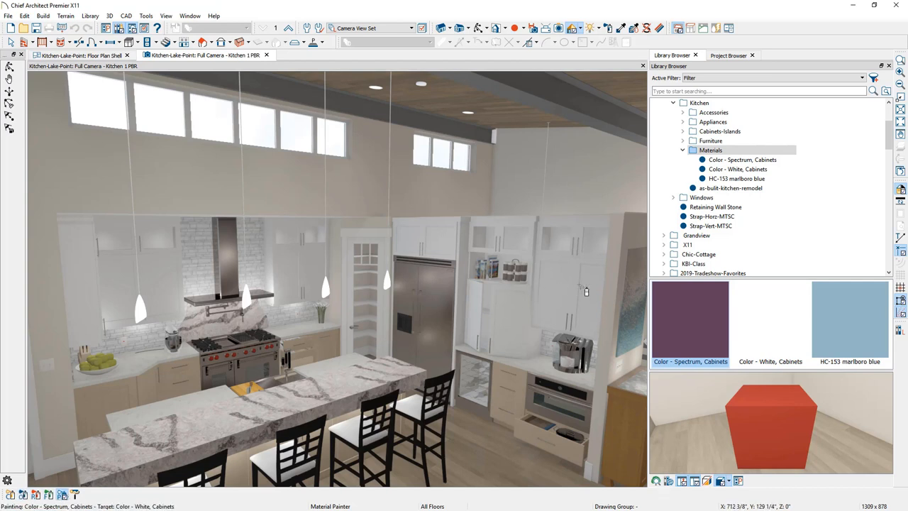
mouse_move(586, 290)
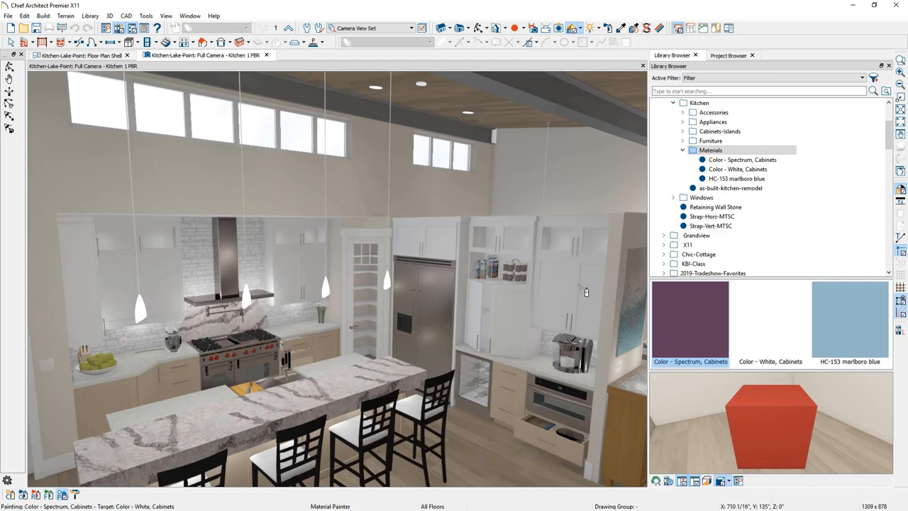